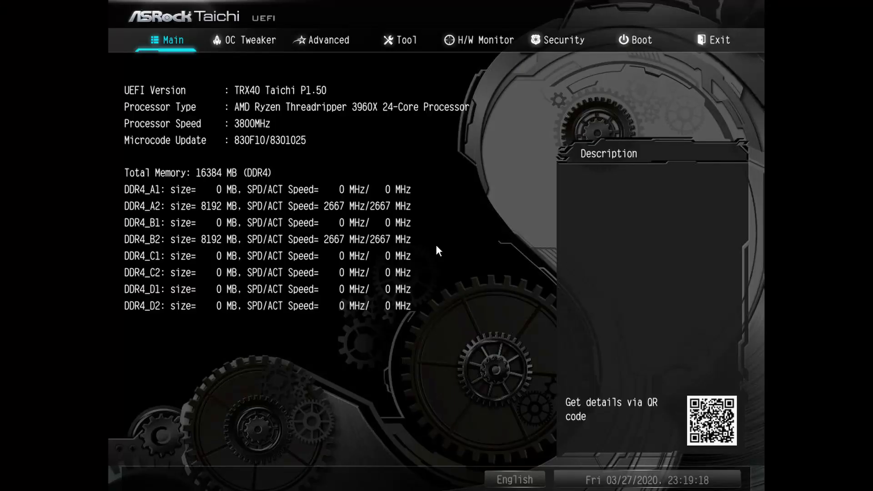
Step: Step through the OC Tweaker, Advanced, Tool and H/W Monitor tabs in turn
click(246, 40)
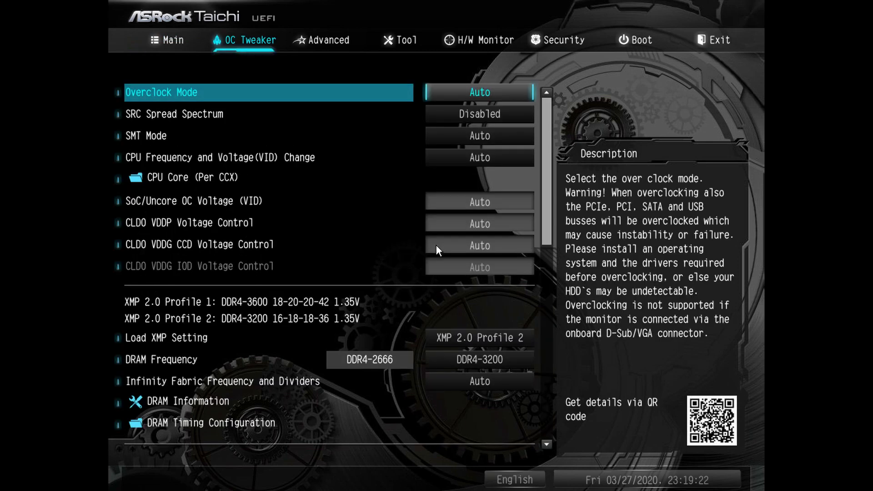
click(328, 40)
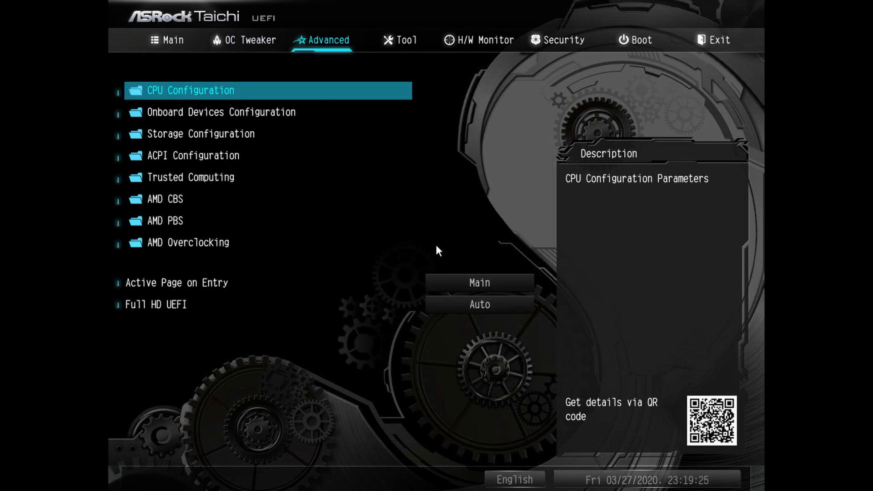
click(406, 40)
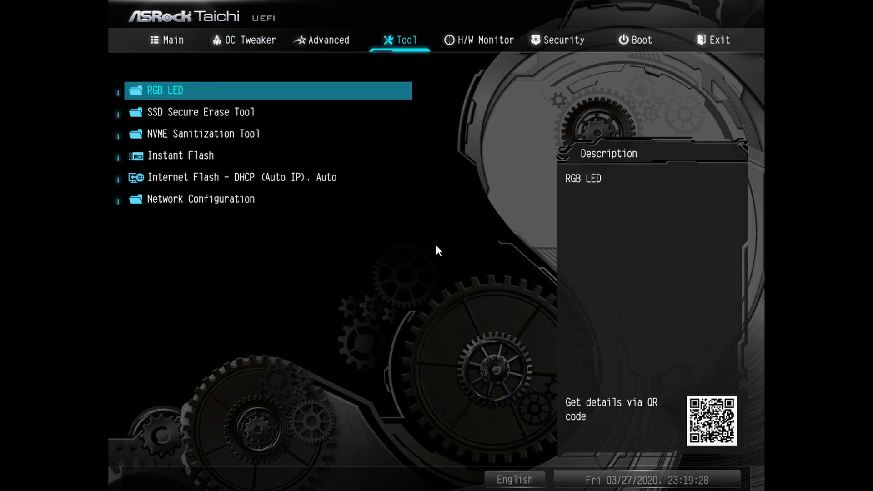
click(484, 40)
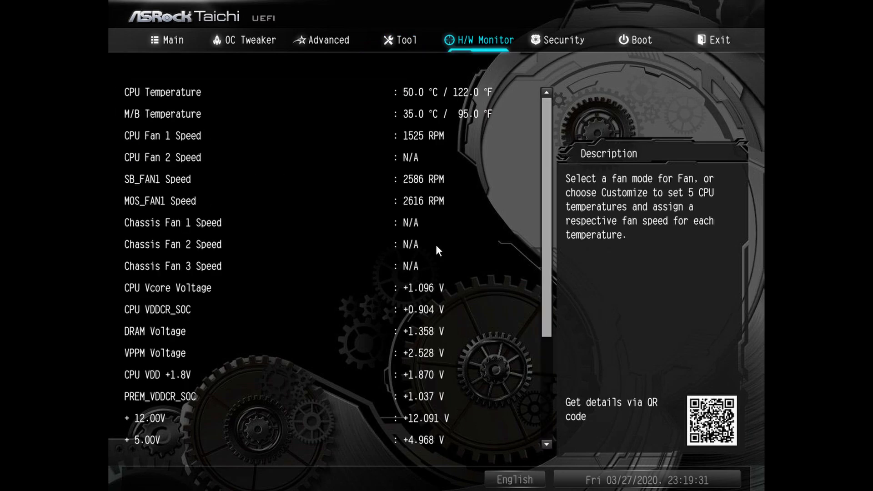